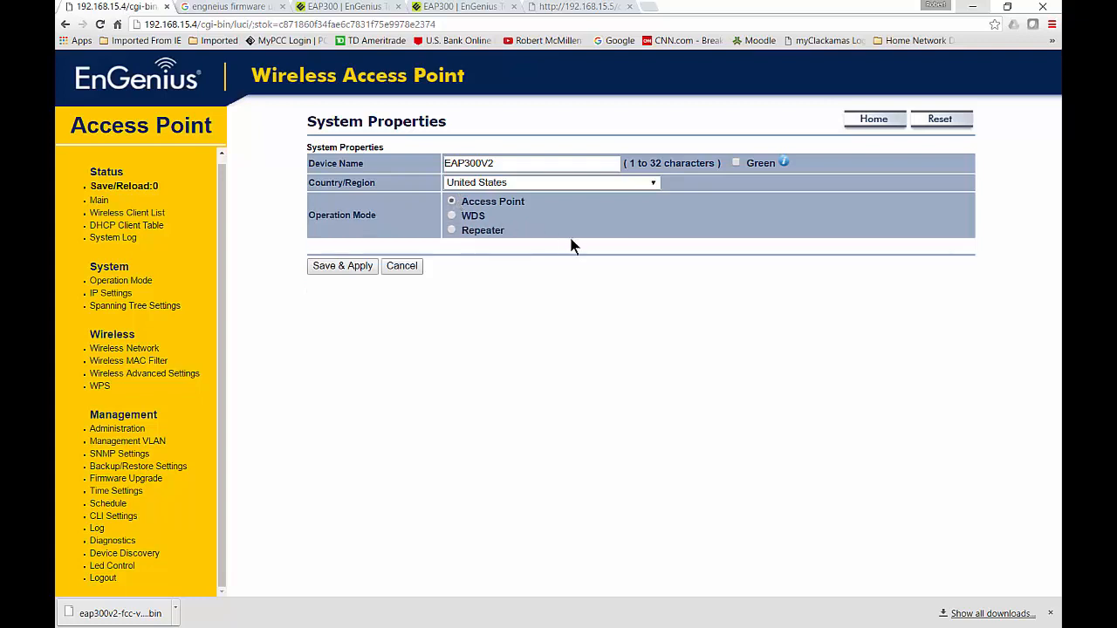
Set the Operation Mode to WDS on System Properties, revealing its Access Point and Bridge sub-options.
left_click(451, 216)
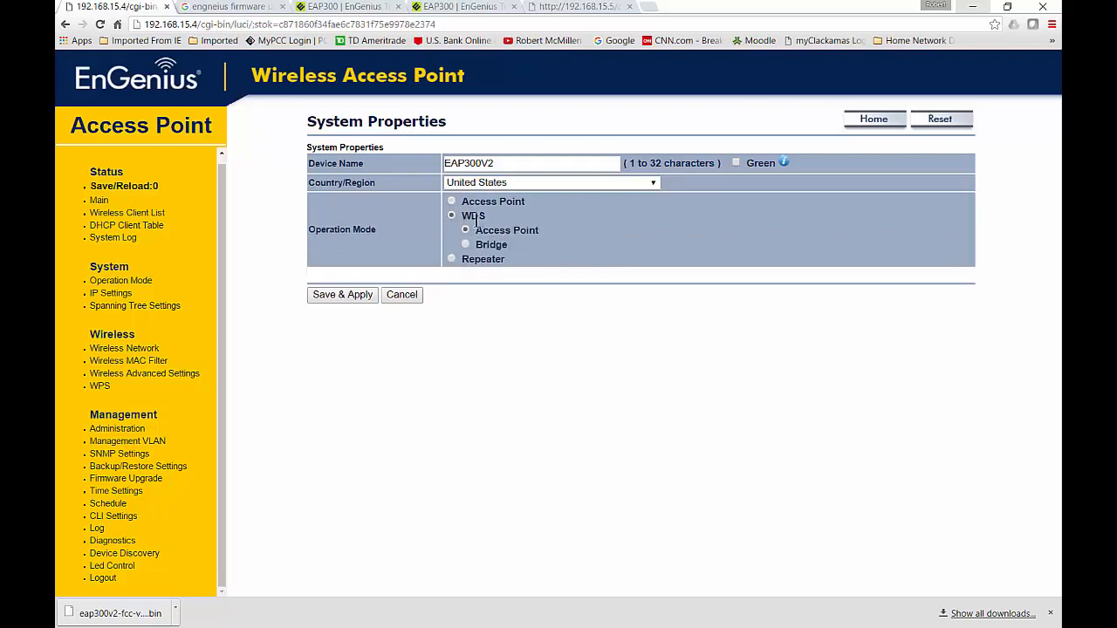